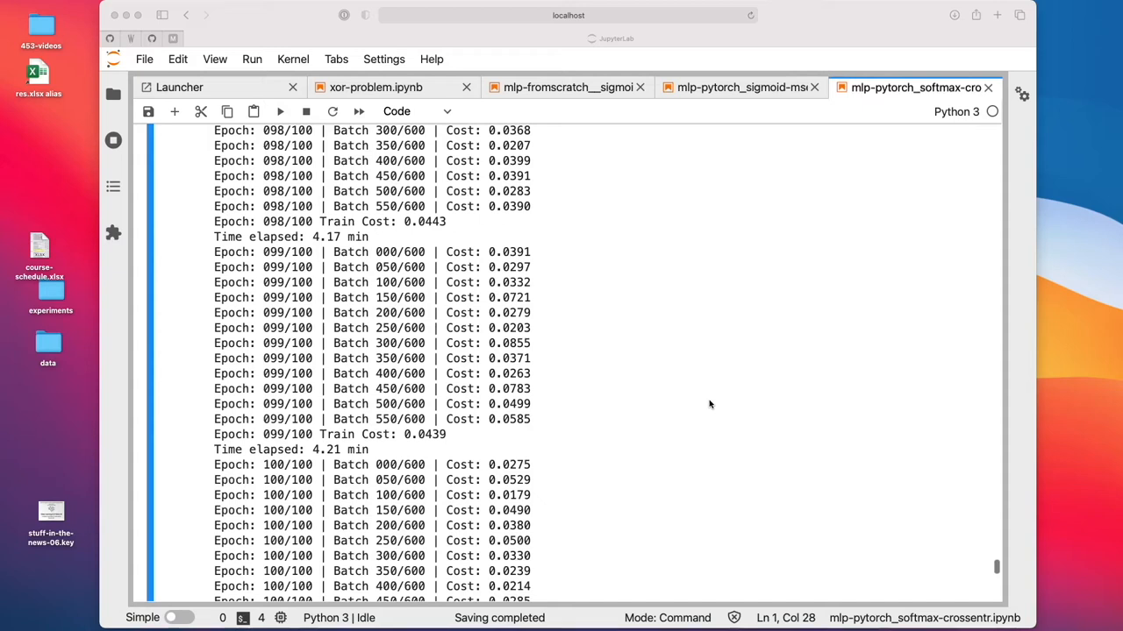
- Scroll through the notebook's training log, cross-entropy plots and compute_accuracy cell
{"action": "scroll", "scroll_direction": "down", "scroll_amount": 3}
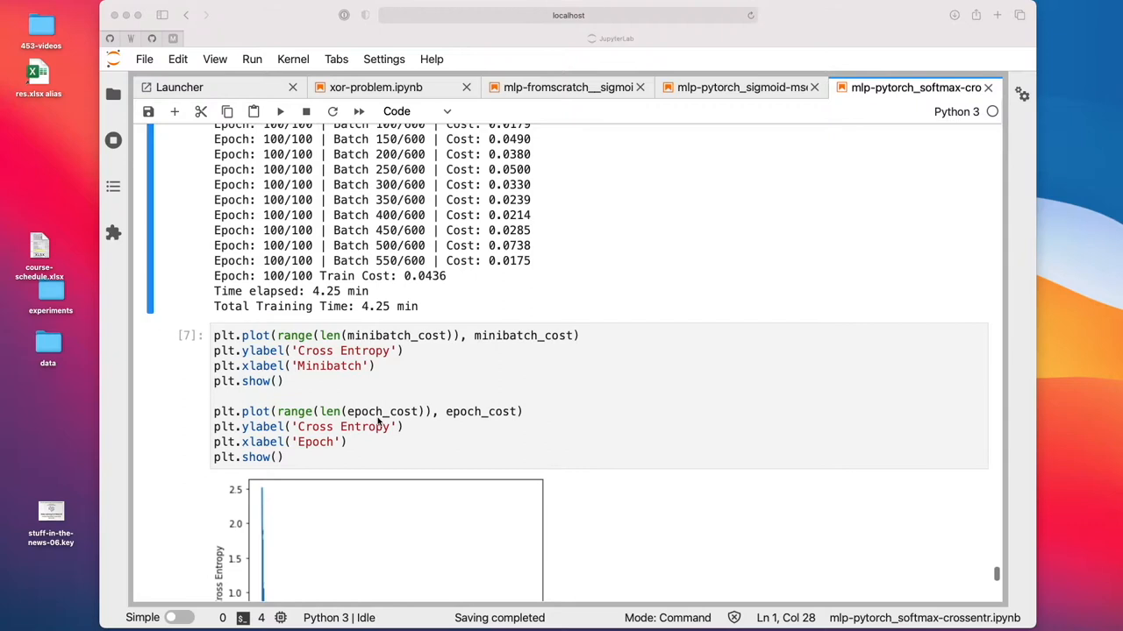
{"action": "scroll", "scroll_direction": "down", "scroll_amount": 3}
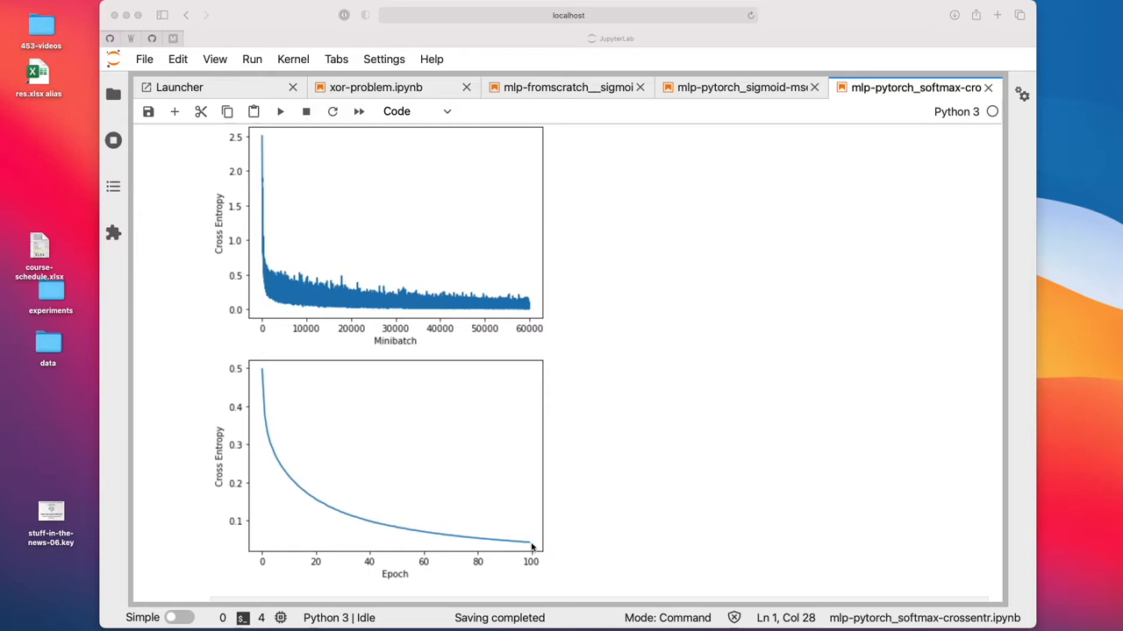
{"action": "scroll", "scroll_direction": "down", "scroll_amount": 3}
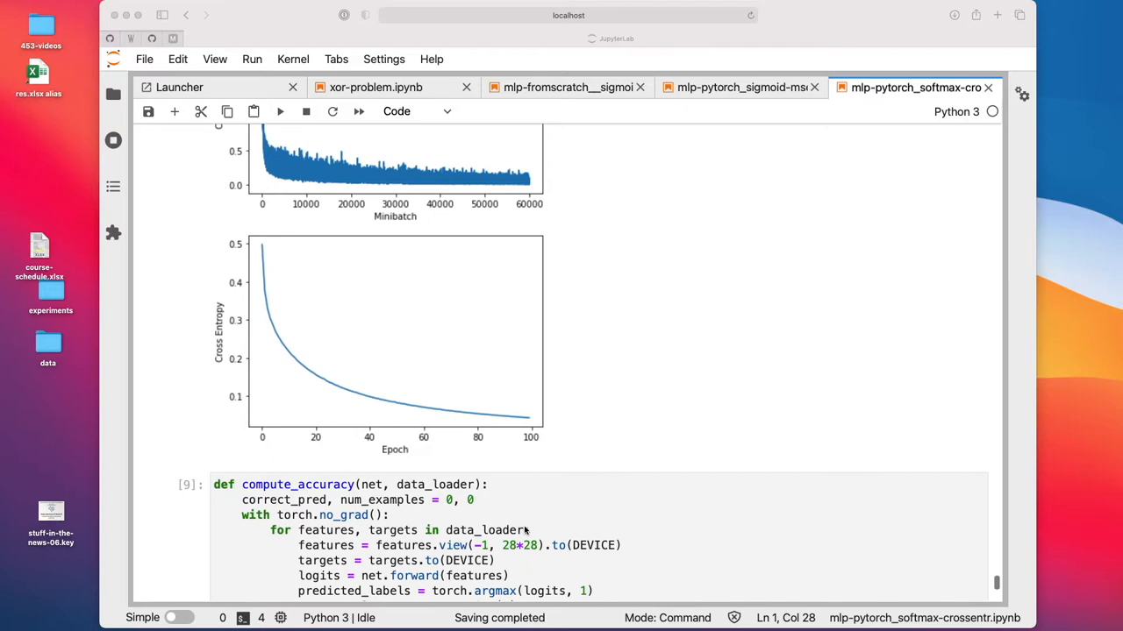
{"action": "scroll", "scroll_direction": "down", "scroll_amount": 3}
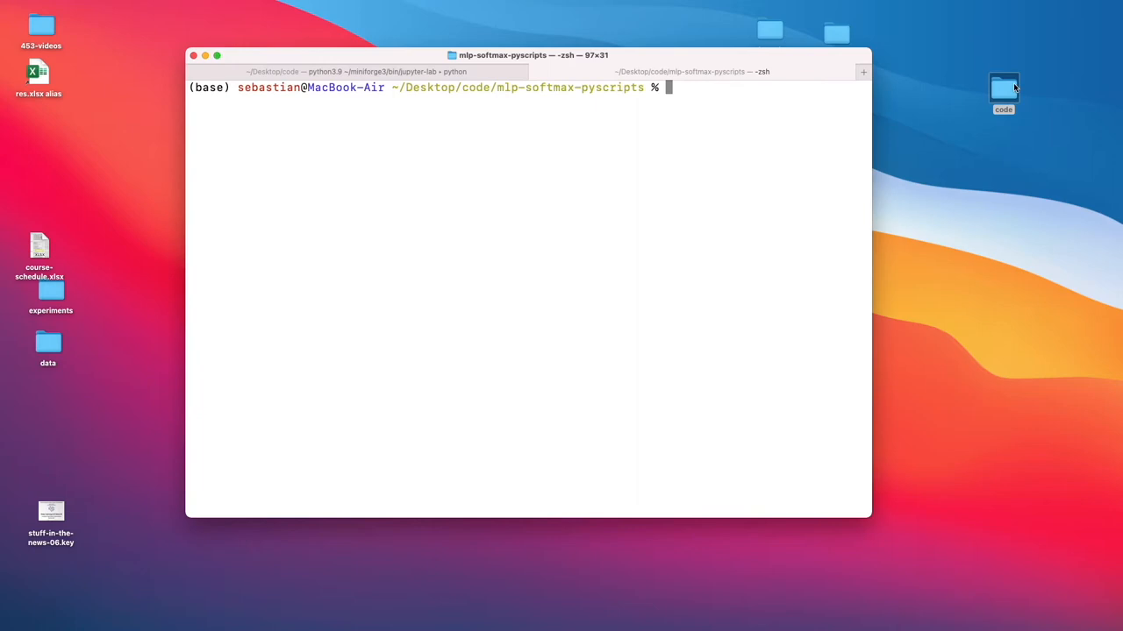
- Browse code > mlp-softmax-pyscripts in Finder and open helper.py in VS Code
{"action": "double_click", "coordinate": [1003, 87]}
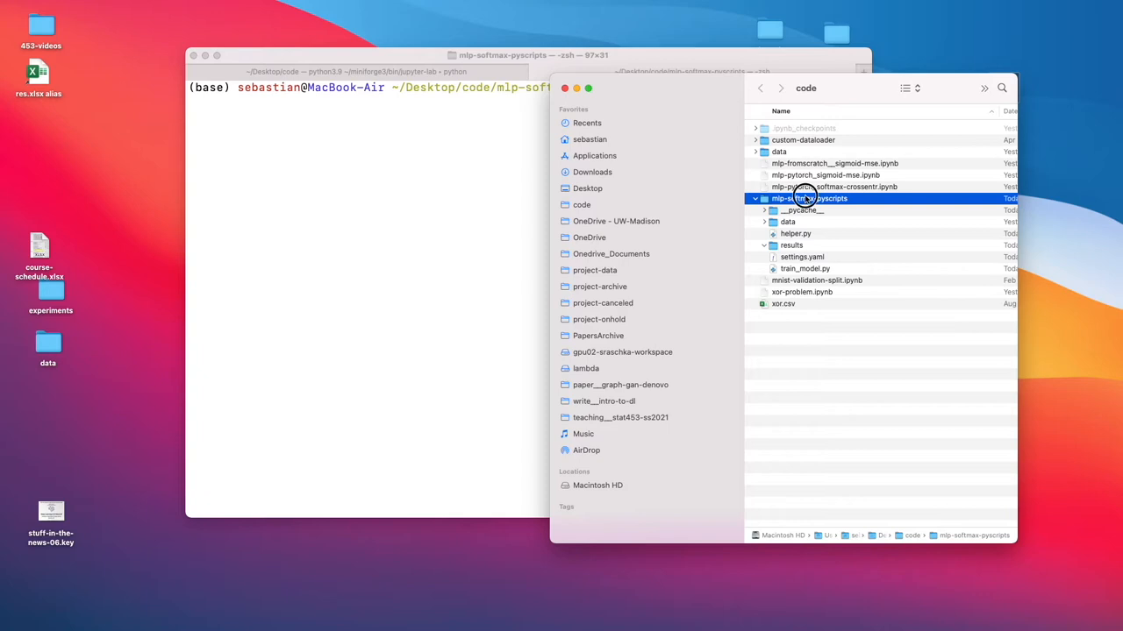
{"action": "double_click", "coordinate": [807, 198]}
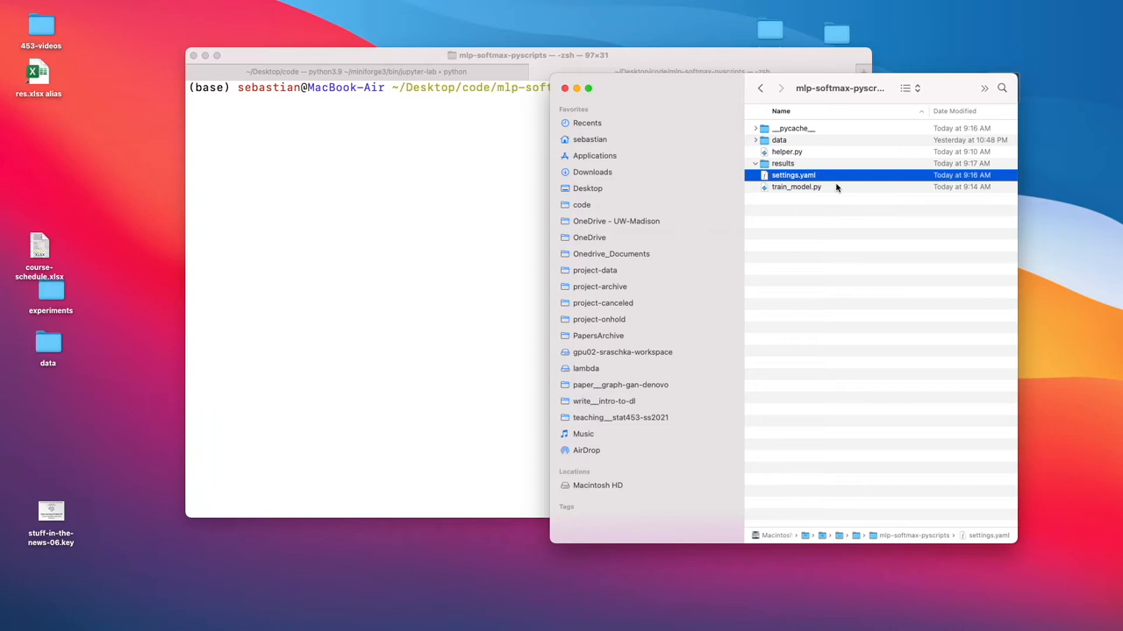
{"action": "left_click", "coordinate": [796, 187]}
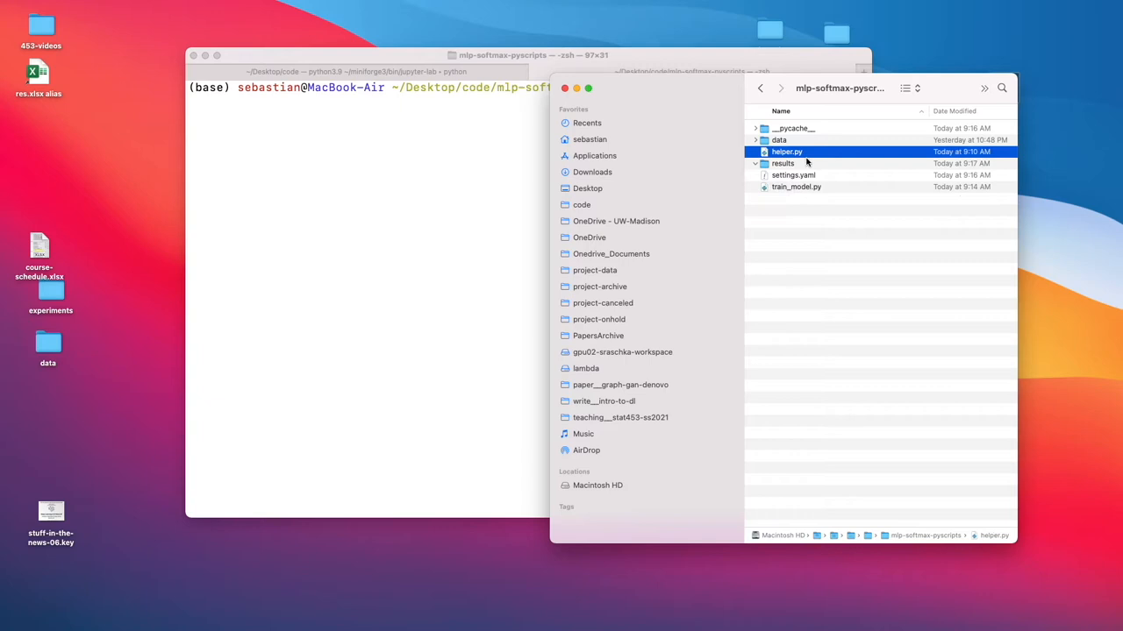
{"action": "double_click", "coordinate": [787, 151]}
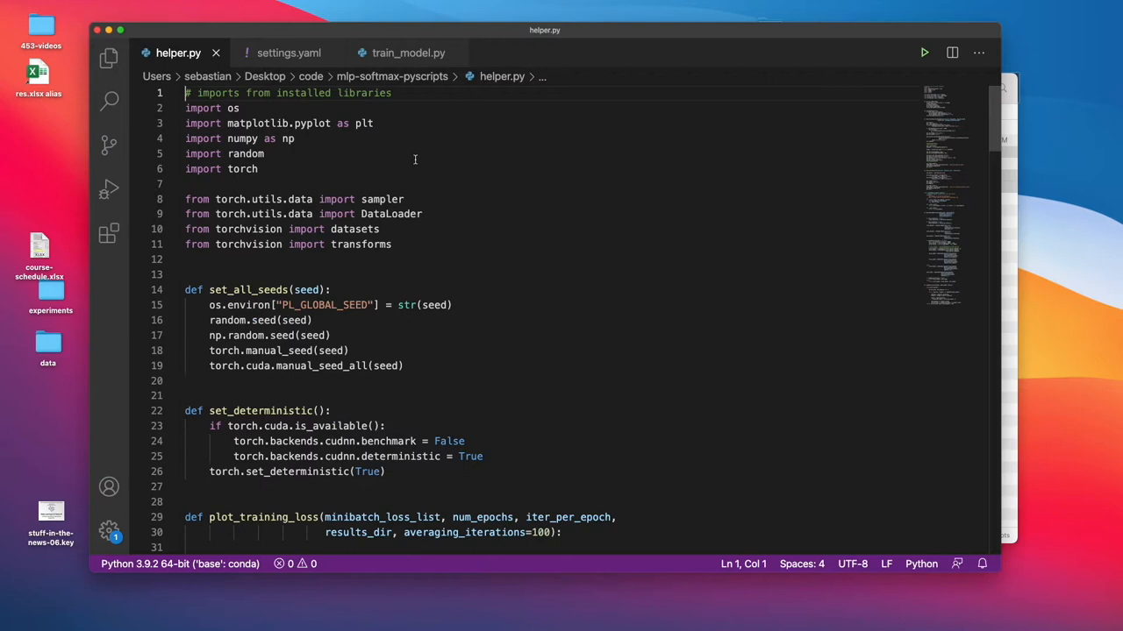
{"action": "scroll", "scroll_direction": "down", "scroll_amount": 3}
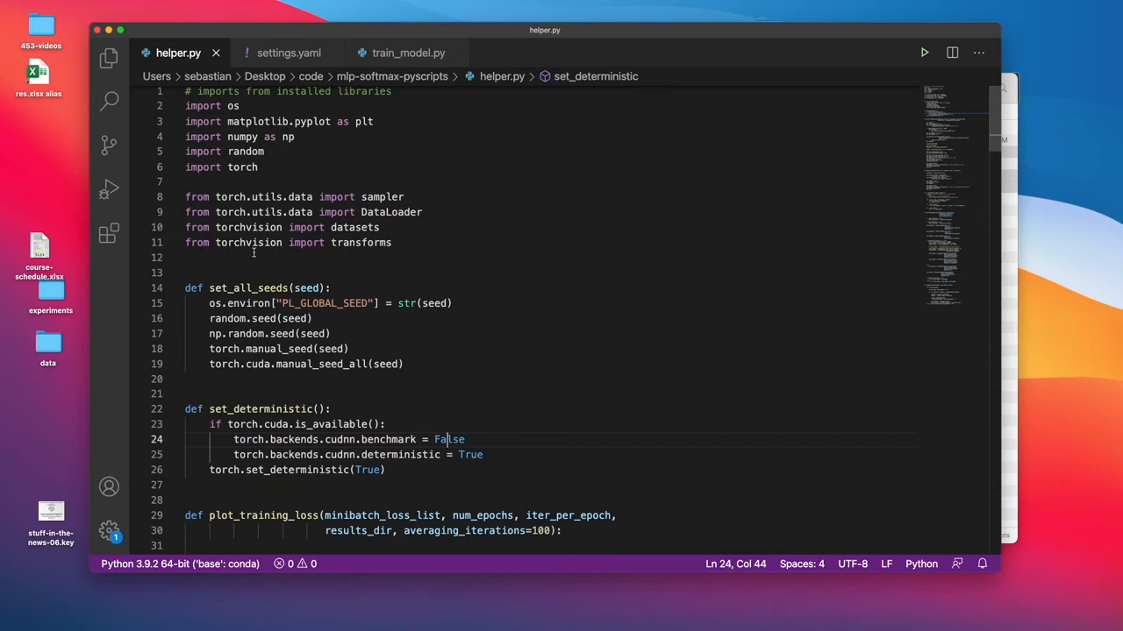
{"action": "scroll", "scroll_direction": "down", "scroll_amount": 3}
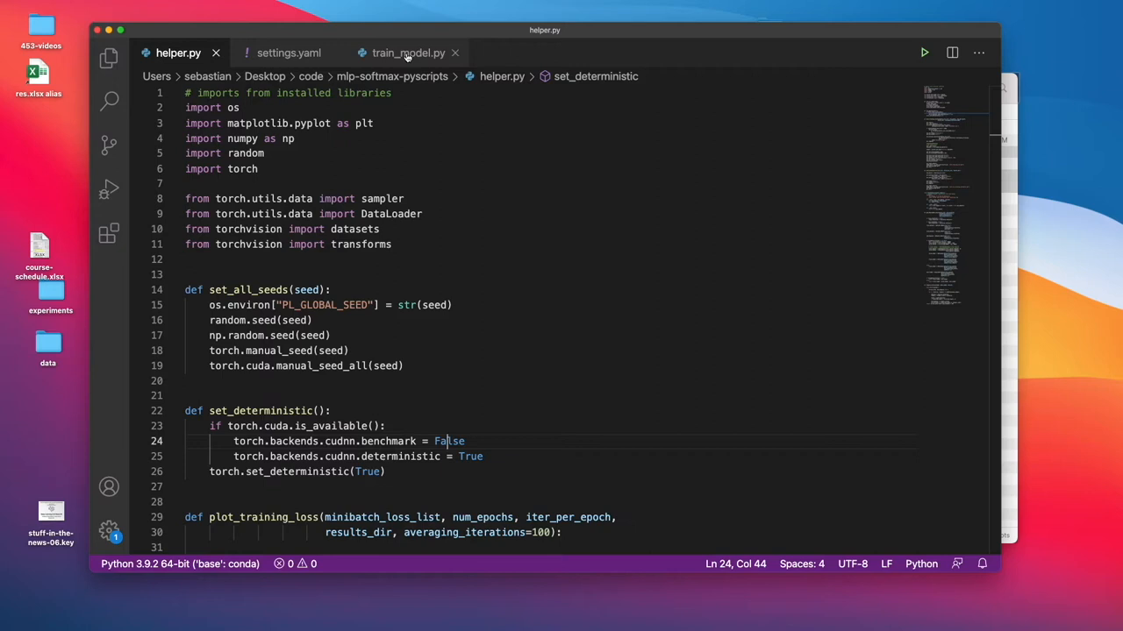
- Show train_model.py and highlight the imported plot_accuracy function name
{"action": "left_click", "coordinate": [408, 53]}
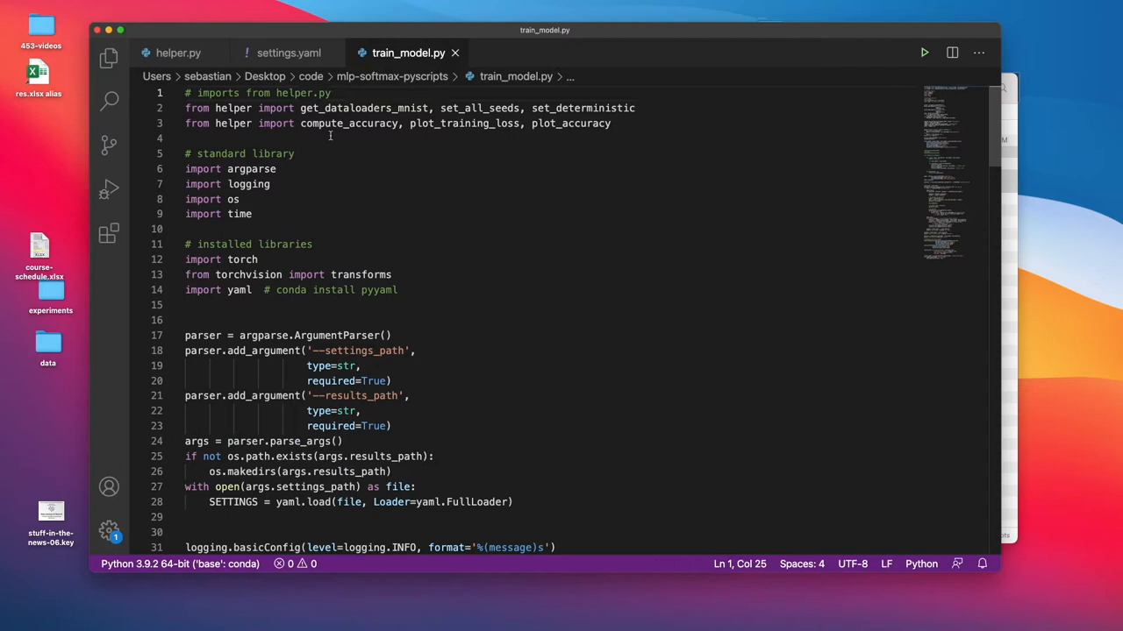
{"action": "double_click", "coordinate": [302, 93]}
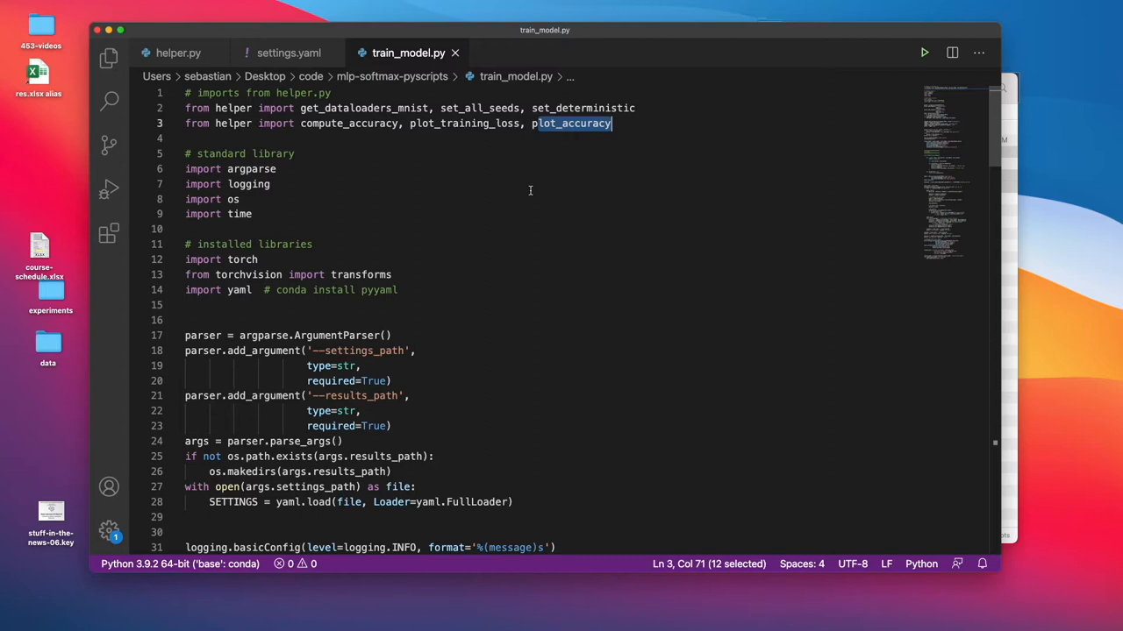
{"action": "mouse_move", "coordinate": [408, 52]}
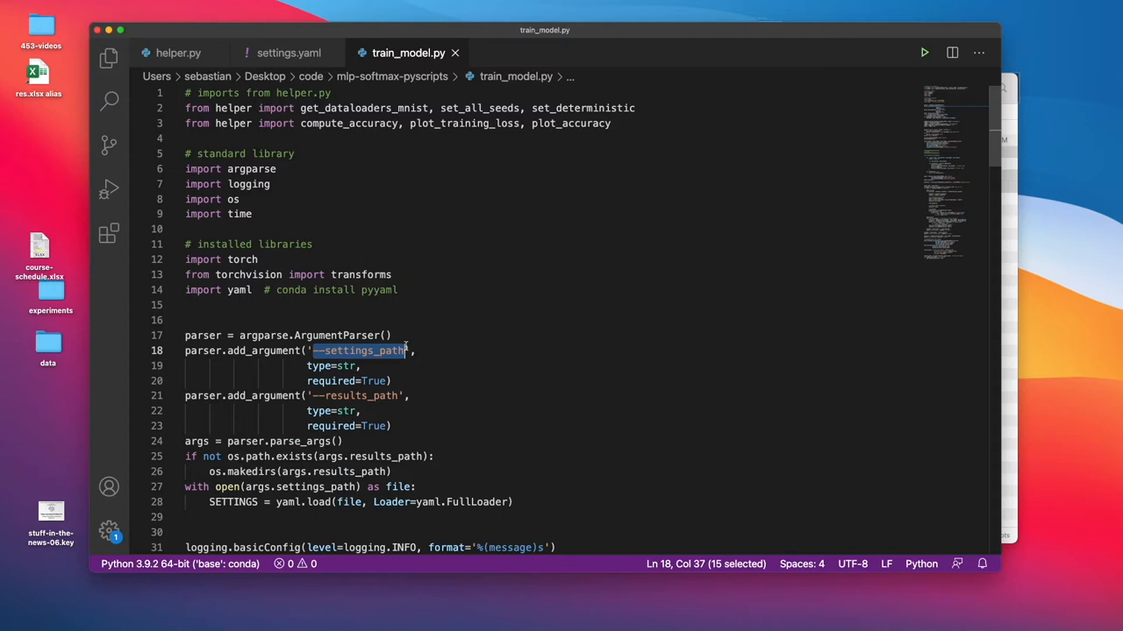
- Highlight settings_path and every SETTINGS use in train_model.py, then view settings.yaml
{"action": "double_click", "coordinate": [357, 395]}
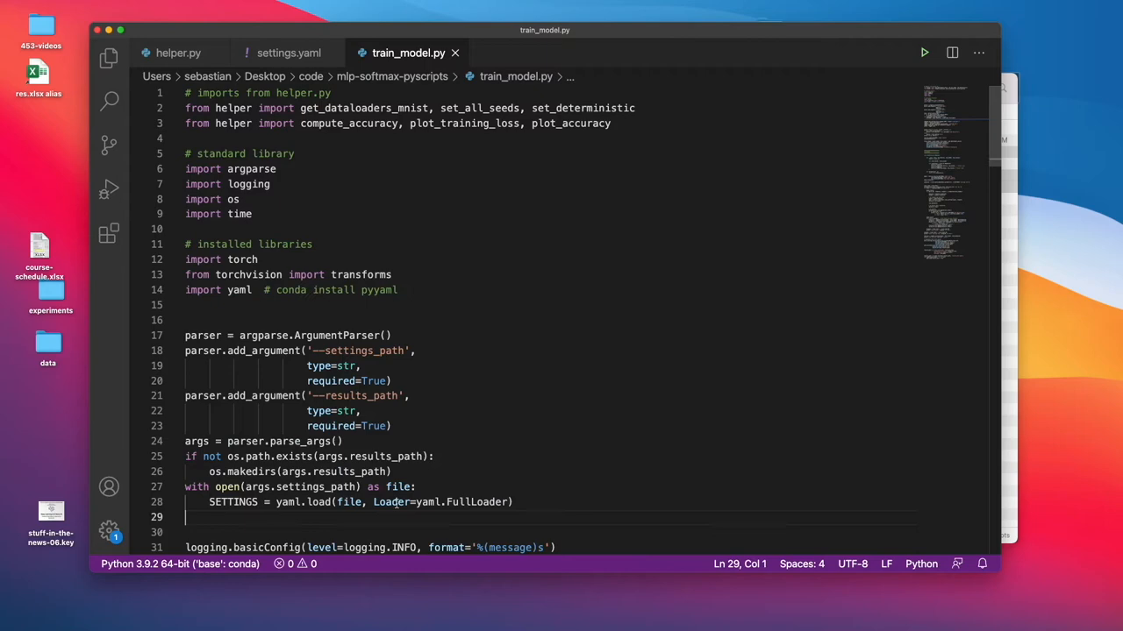
{"action": "scroll", "scroll_direction": "down", "scroll_amount": 3}
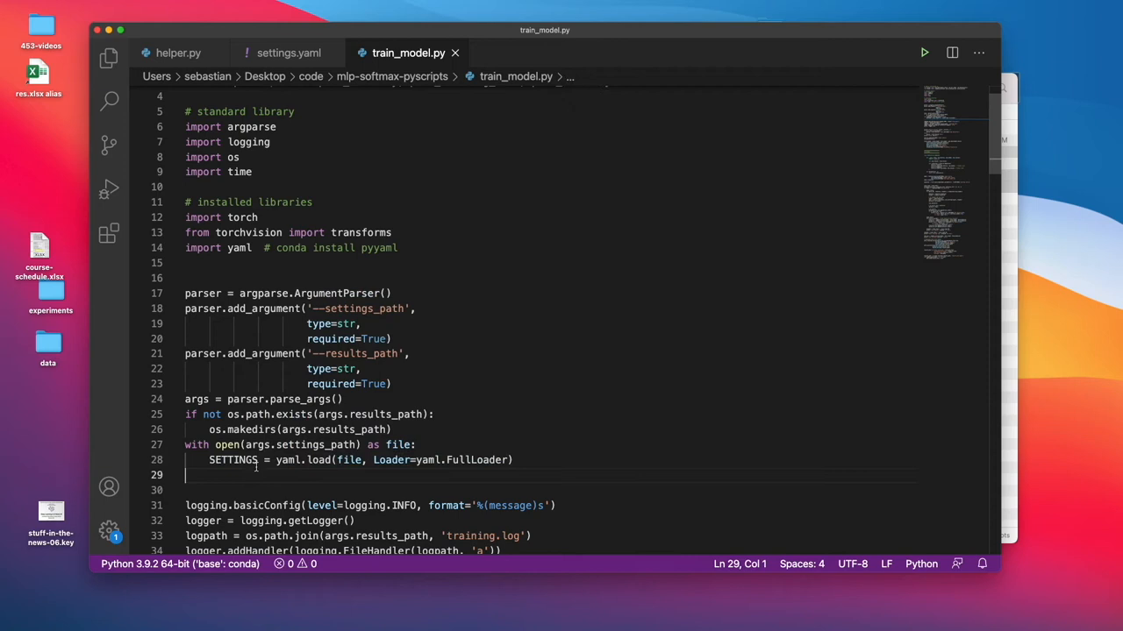
{"action": "double_click", "coordinate": [233, 460]}
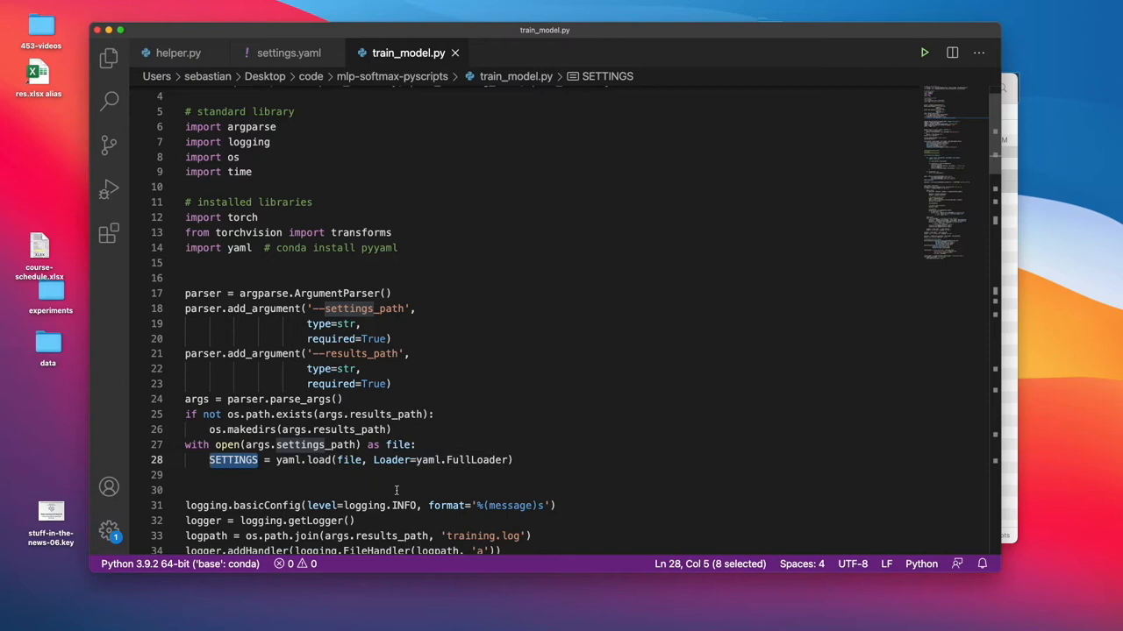
{"action": "left_click", "coordinate": [288, 52]}
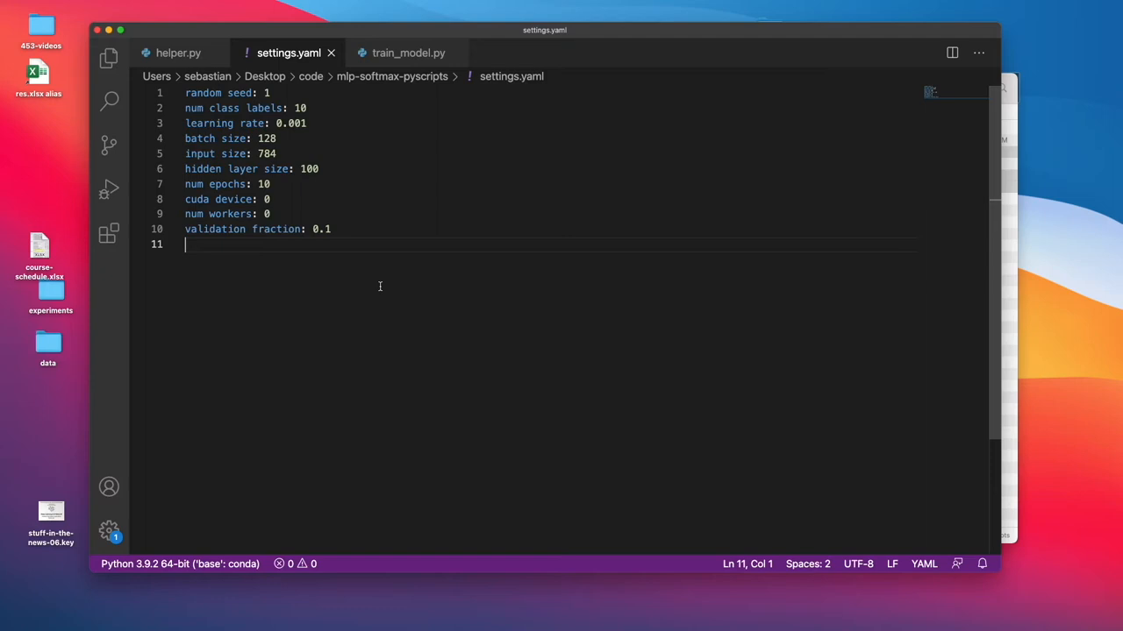
- Return to train_model.py to view its argument parsing and logging setup
{"action": "left_click", "coordinate": [408, 52]}
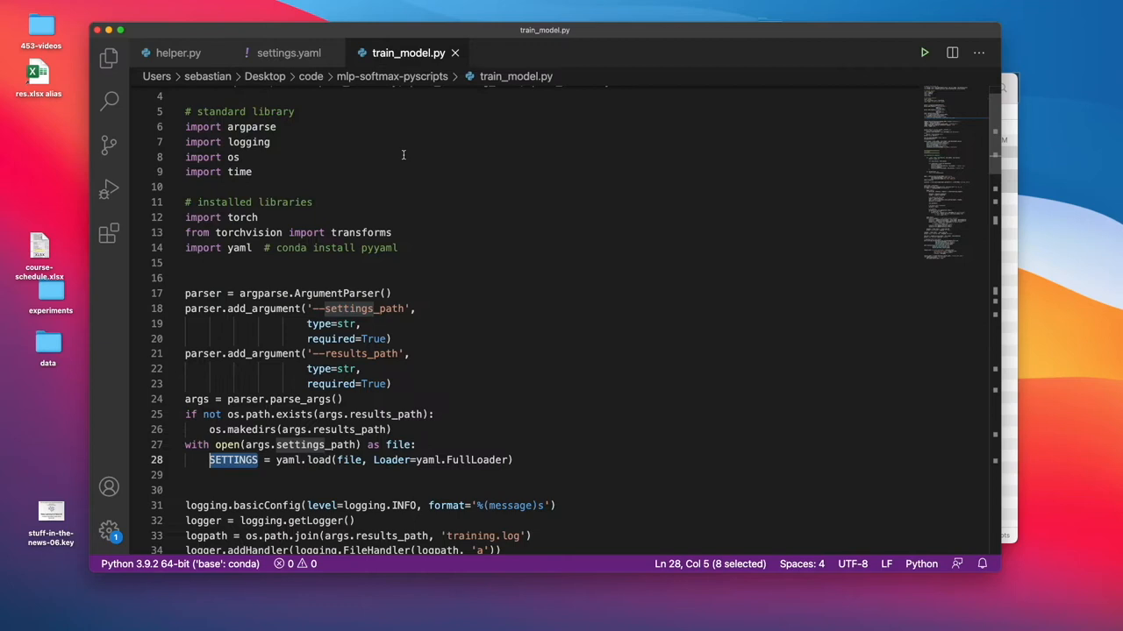
{"action": "left_click", "coordinate": [288, 53]}
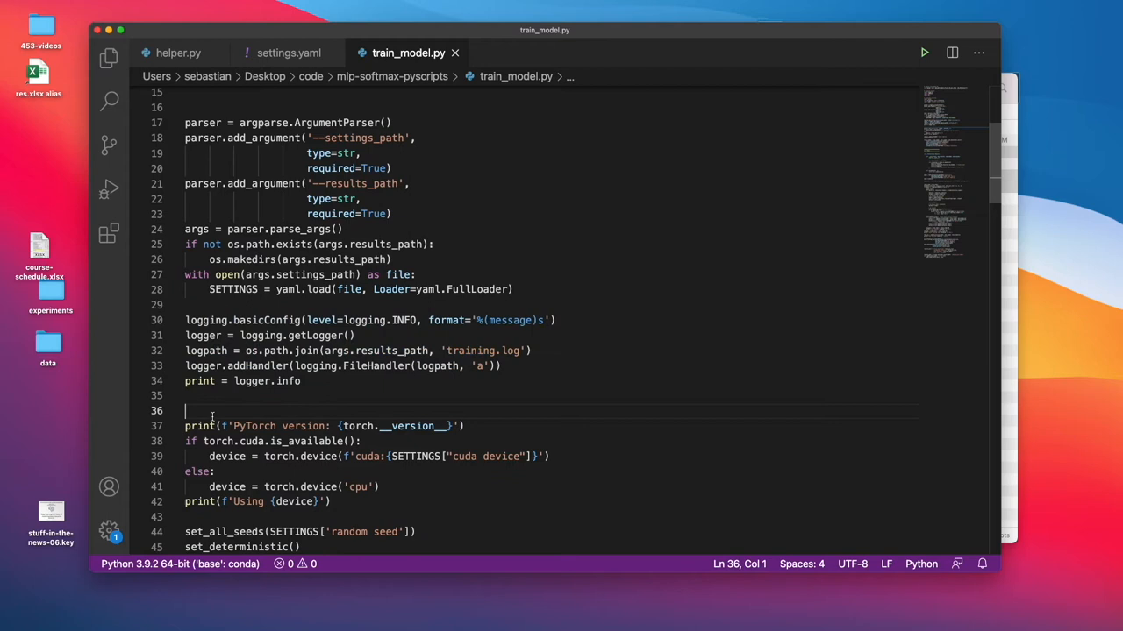
{"action": "double_click", "coordinate": [389, 350]}
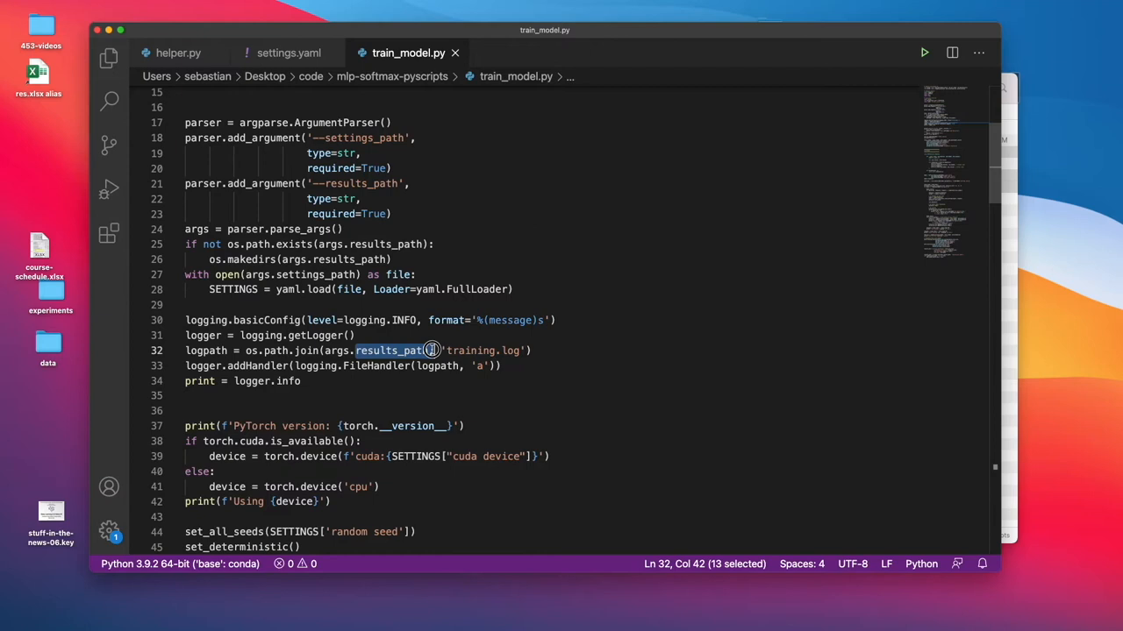
{"action": "scroll", "scroll_direction": "down", "scroll_amount": 3}
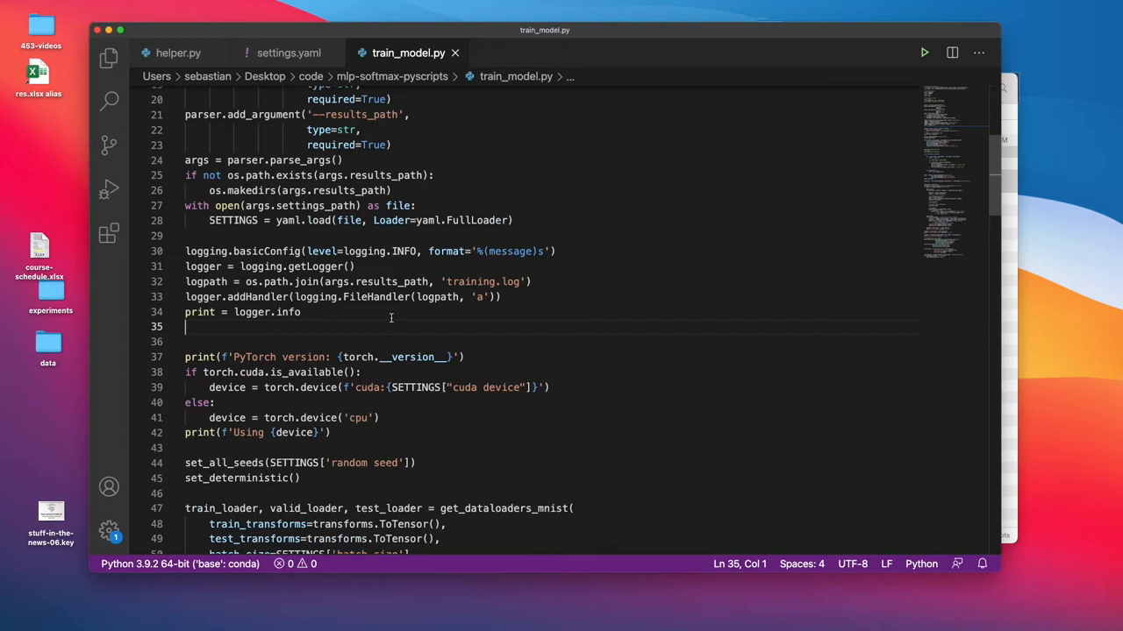
{"action": "scroll", "scroll_direction": "down", "scroll_amount": 3}
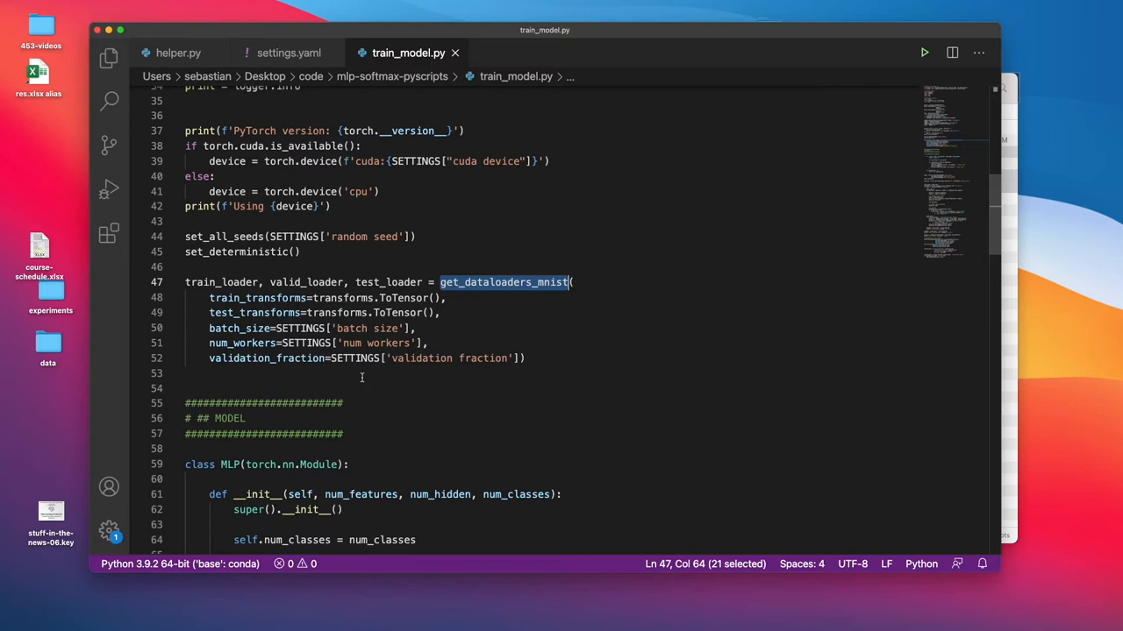
{"action": "left_click", "coordinate": [178, 53]}
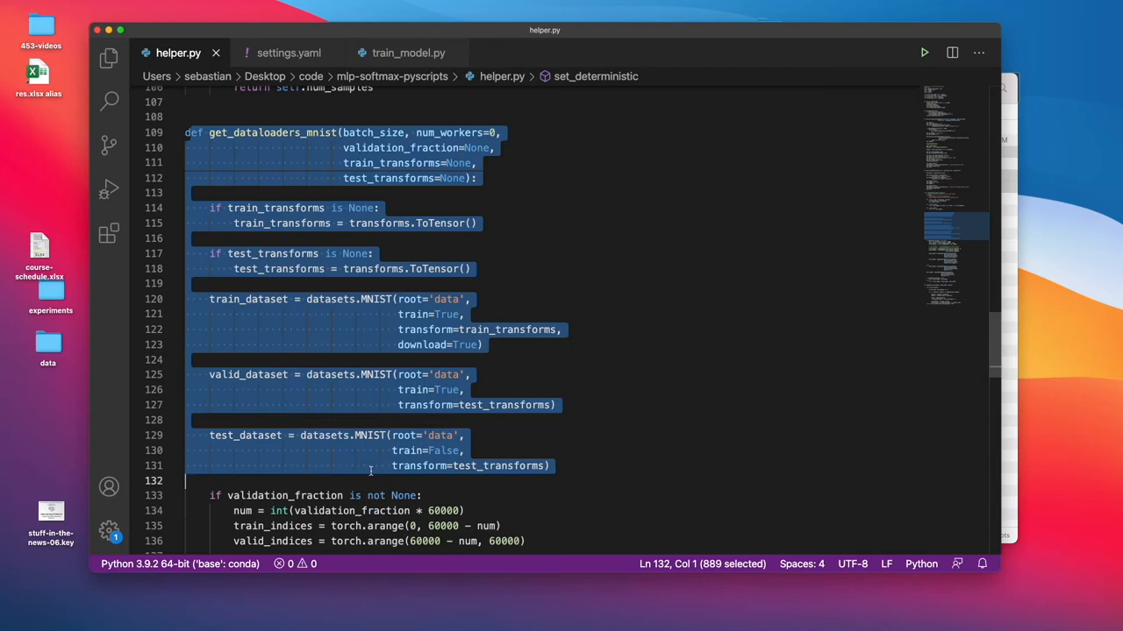
{"action": "scroll", "scroll_direction": "down", "scroll_amount": 3}
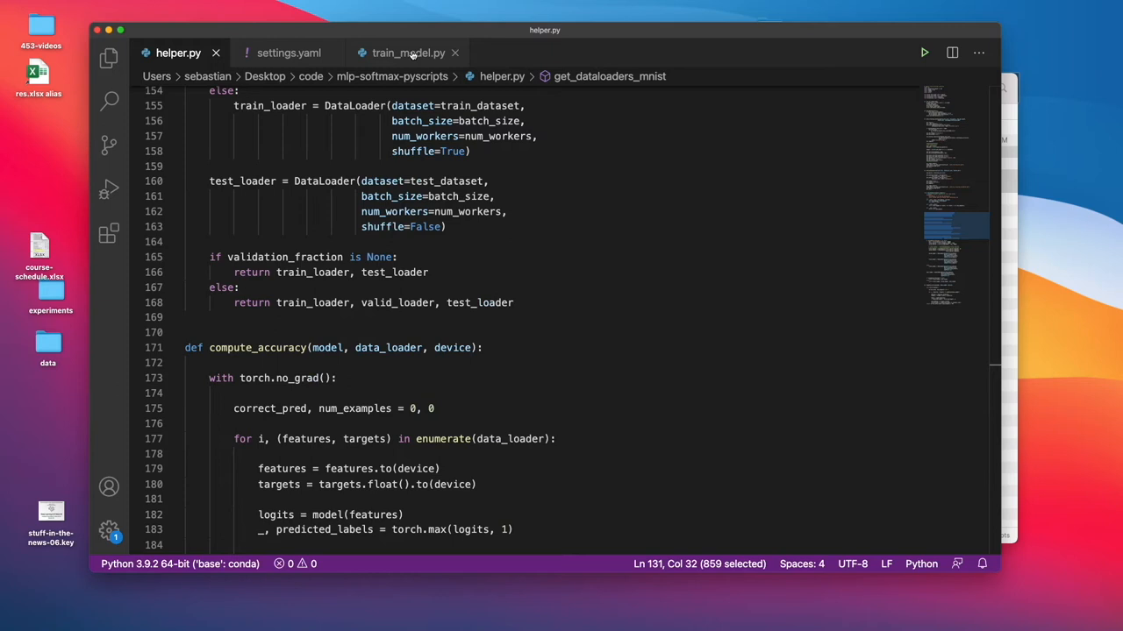
{"action": "left_click", "coordinate": [408, 52]}
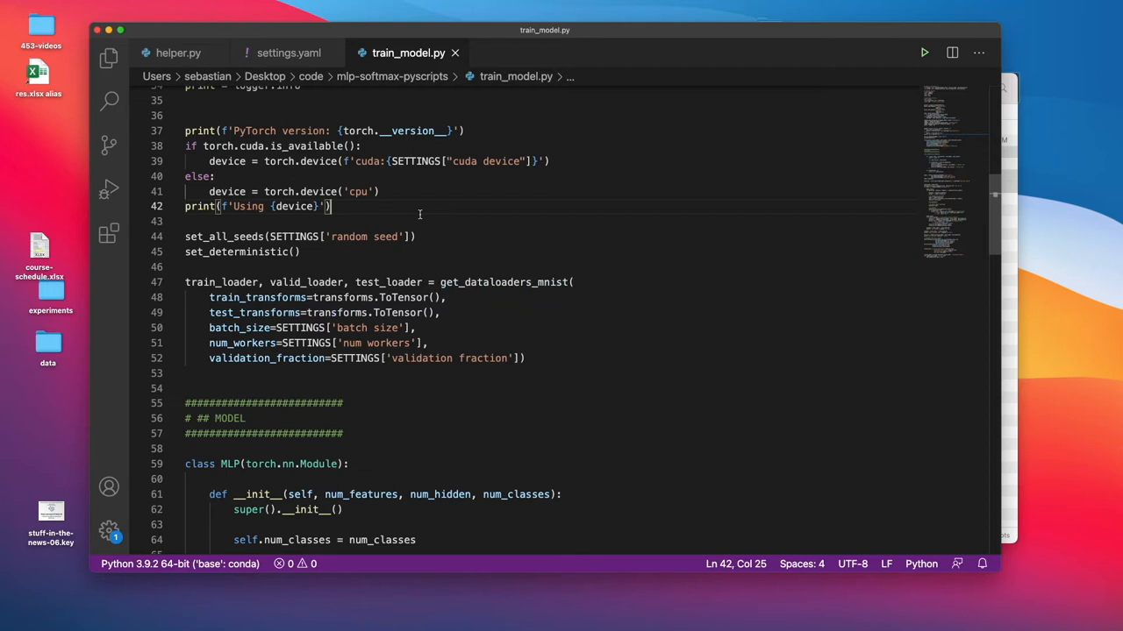
{"action": "scroll", "scroll_direction": "down", "scroll_amount": 3}
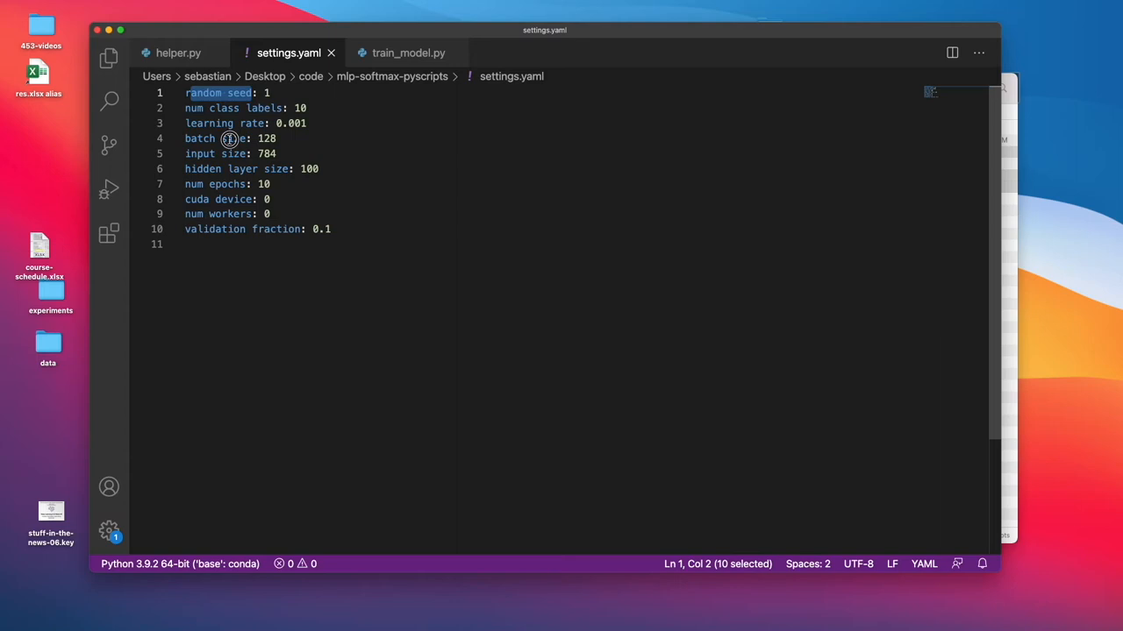
{"action": "left_click", "coordinate": [408, 52]}
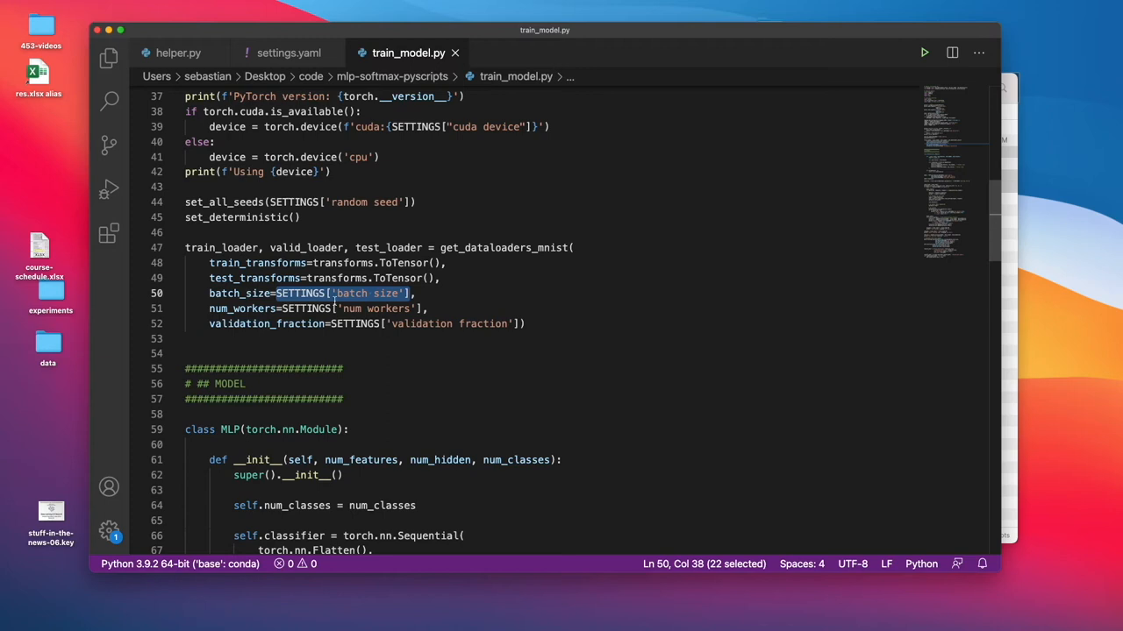
{"action": "left_click", "coordinate": [289, 53]}
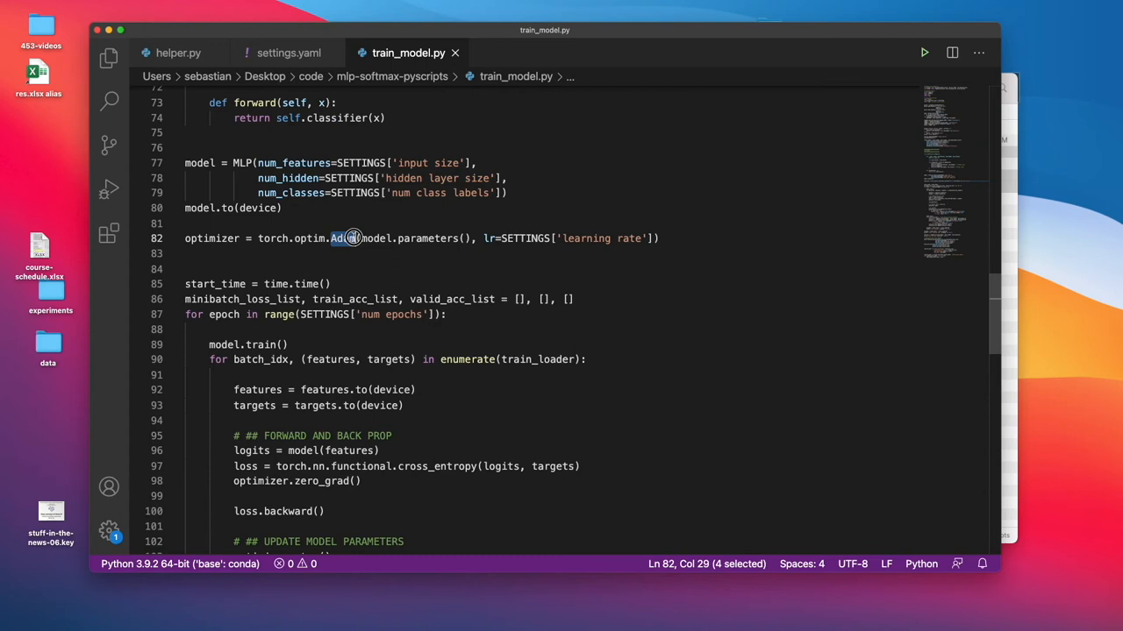
{"action": "scroll", "scroll_direction": "down", "scroll_amount": 3}
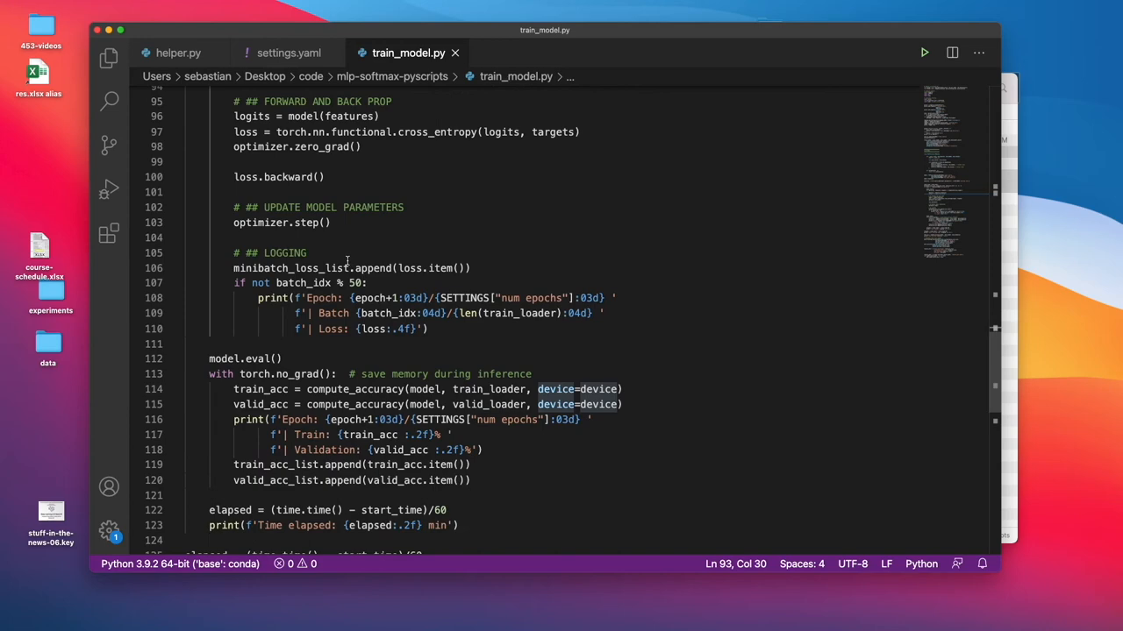
{"action": "scroll", "scroll_direction": "down", "scroll_amount": 3}
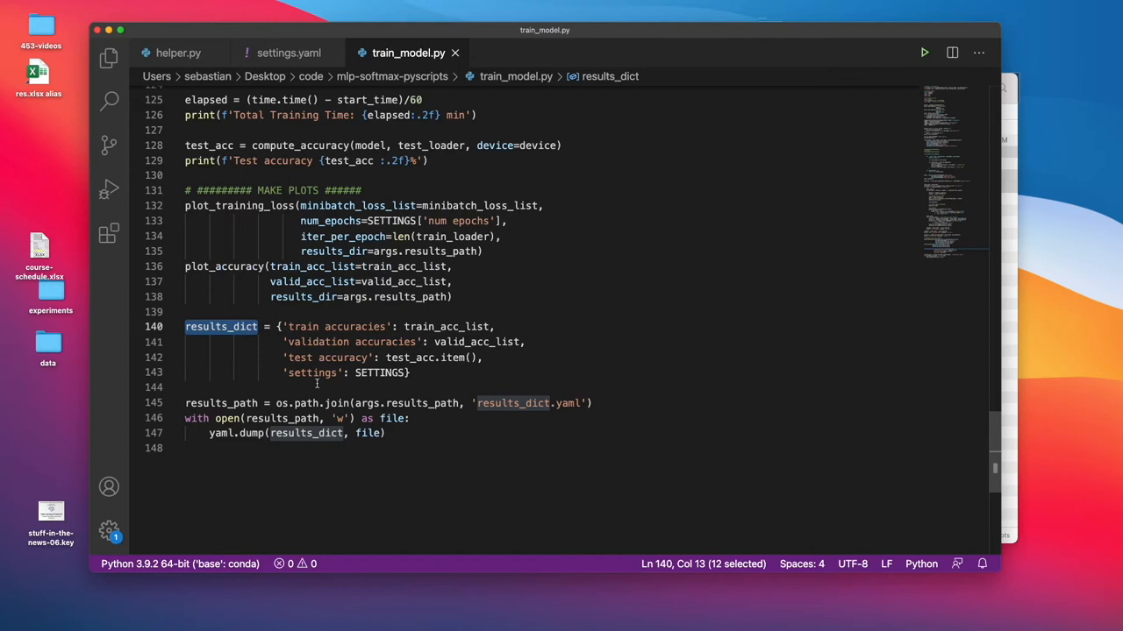
{"action": "double_click", "coordinate": [445, 326]}
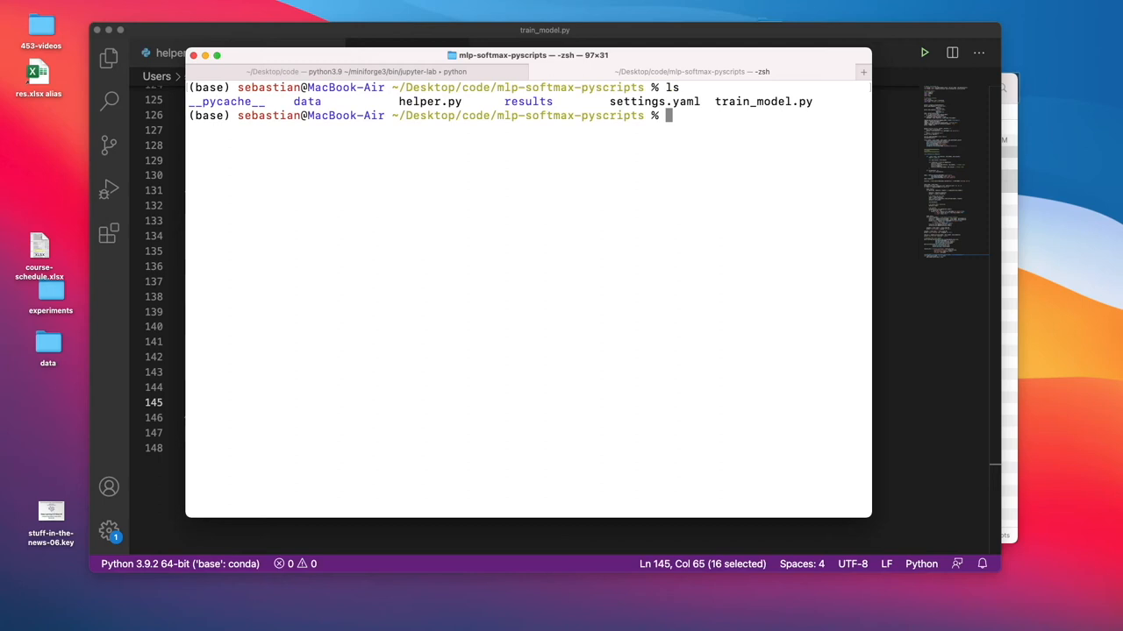
- Run python train_model.py, then retype it with --settings_path settings.yaml and --results_path options
{"action": "type", "text": "python train_model.py"}
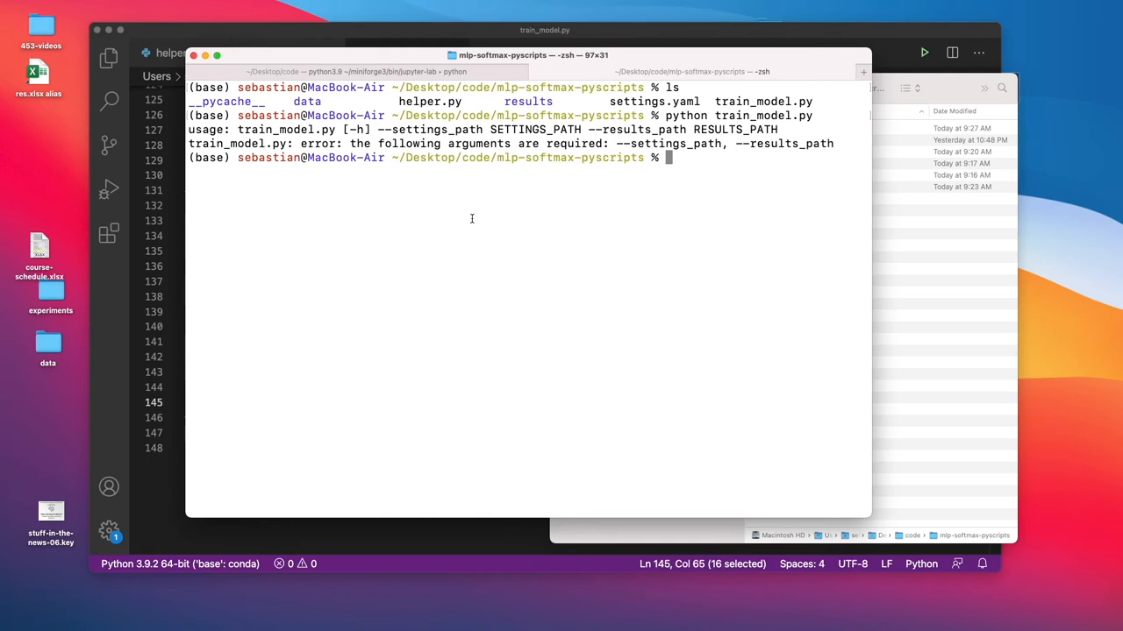
{"action": "type", "text": "python train_model.py --settings_path settings."}
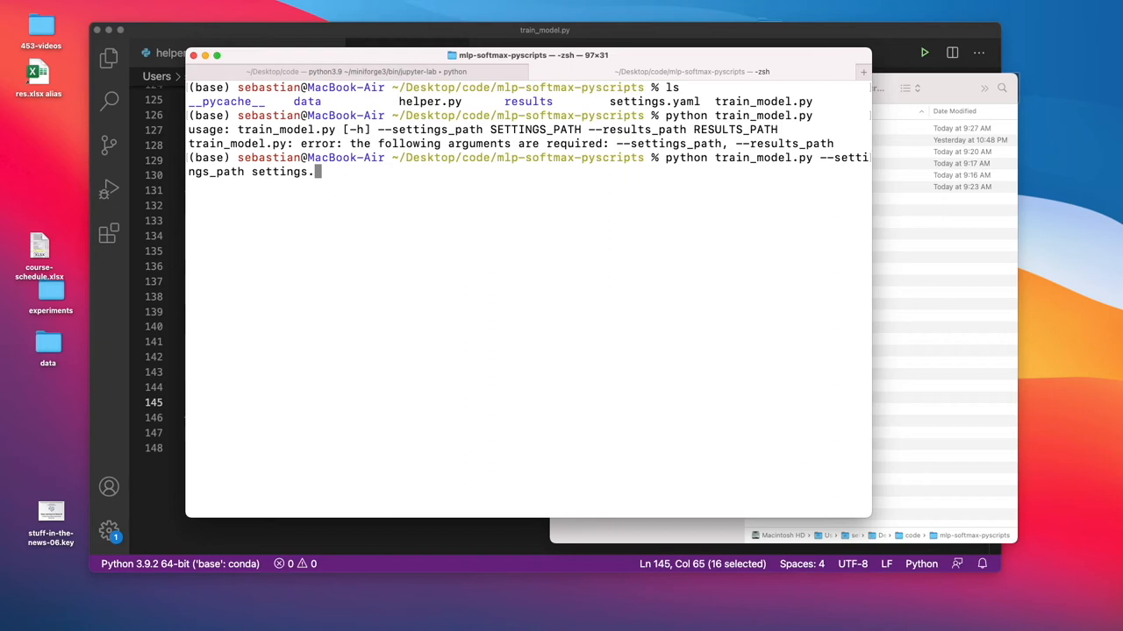
{"action": "type", "text": "yaml --result"}
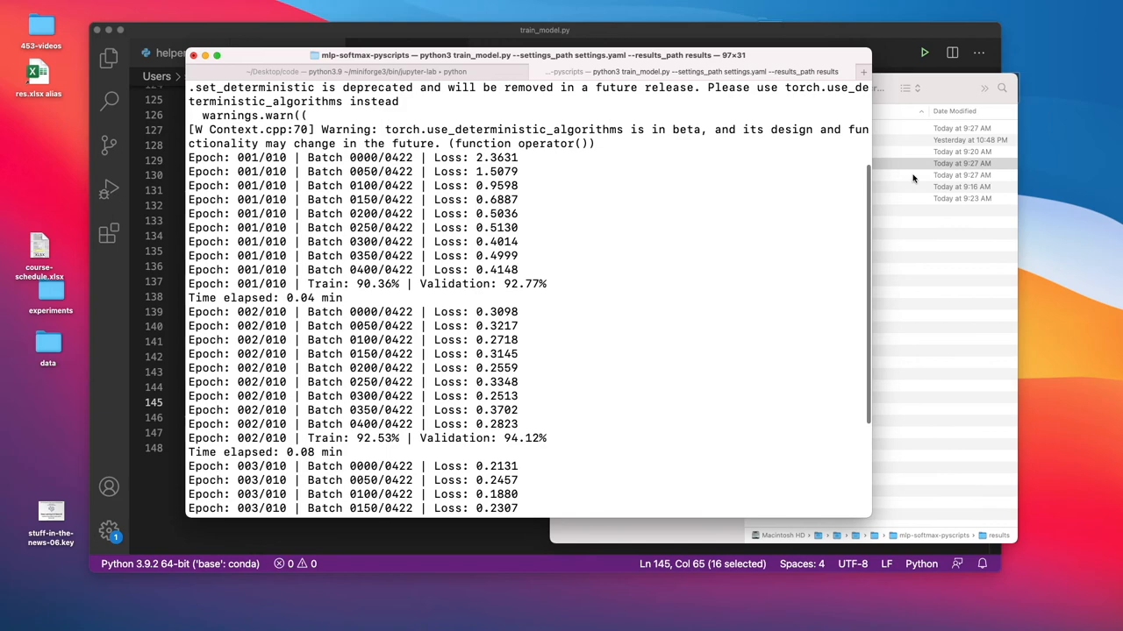
- Scroll the epoch log as training prints per-epoch losses and accuracies
{"action": "scroll", "scroll_direction": "down", "scroll_amount": 3}
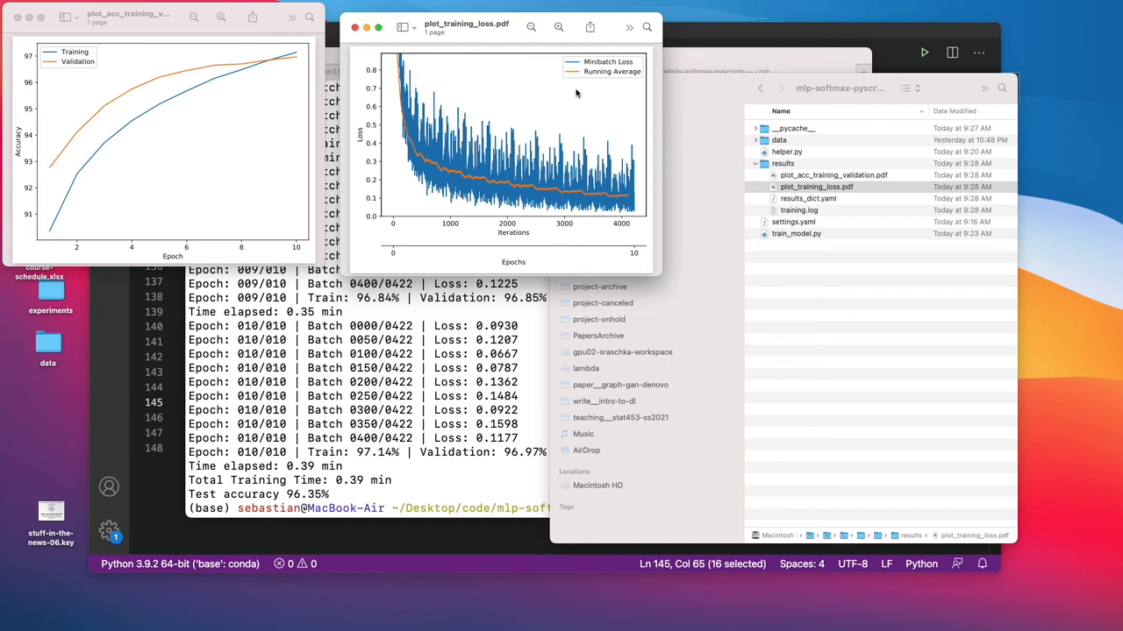
{"action": "mouse_move", "coordinate": [513, 272]}
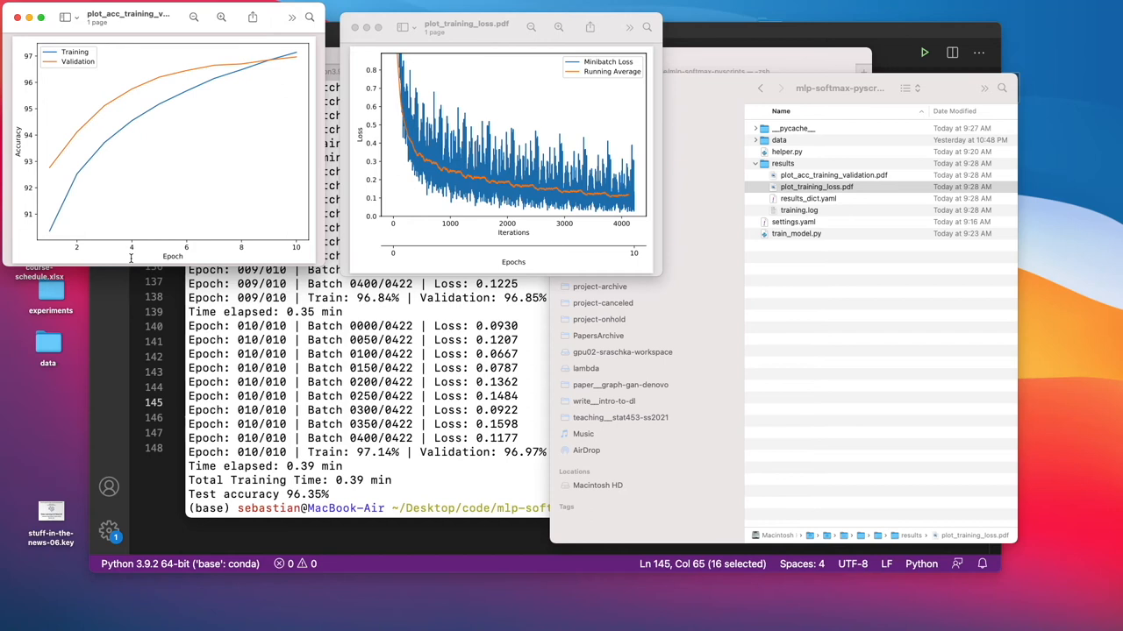
- Bring the plot_acc_training_validation.pdf accuracy plot to the front in Preview
{"action": "left_click", "coordinate": [816, 186]}
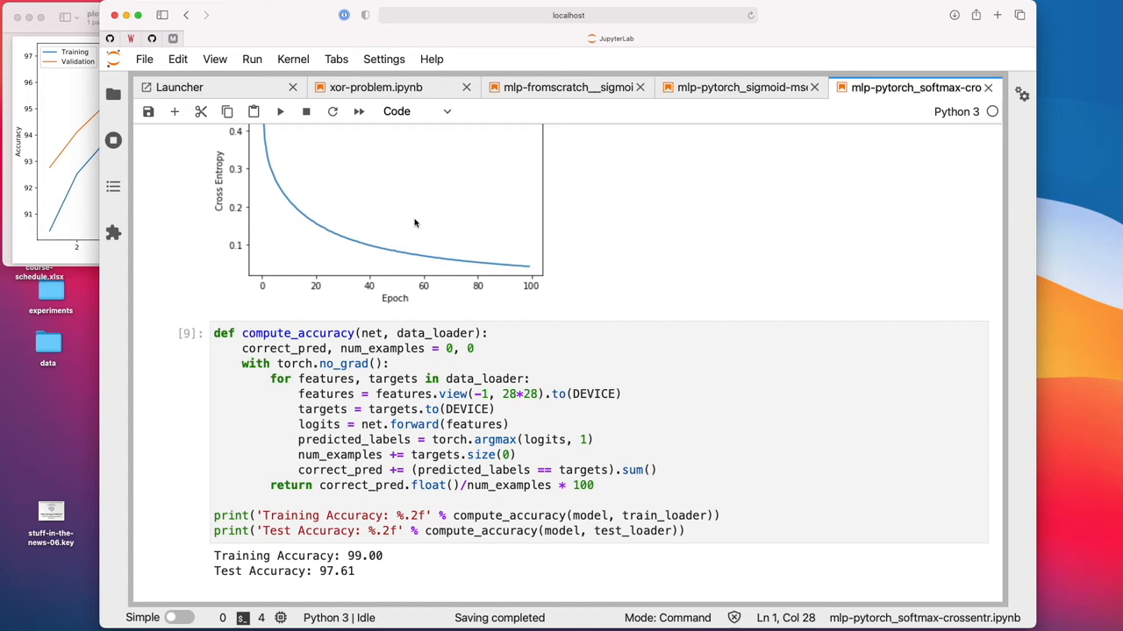
- Show the JupyterLab file browser beside the notebook
{"action": "left_click", "coordinate": [113, 94]}
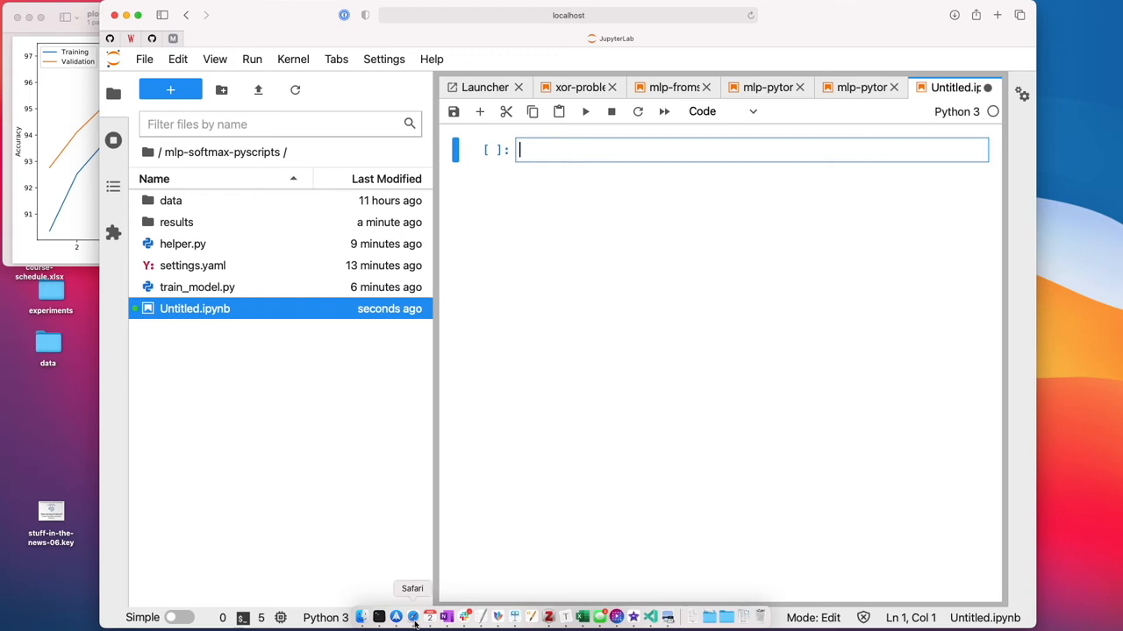
{"action": "mouse_move", "coordinate": [653, 617]}
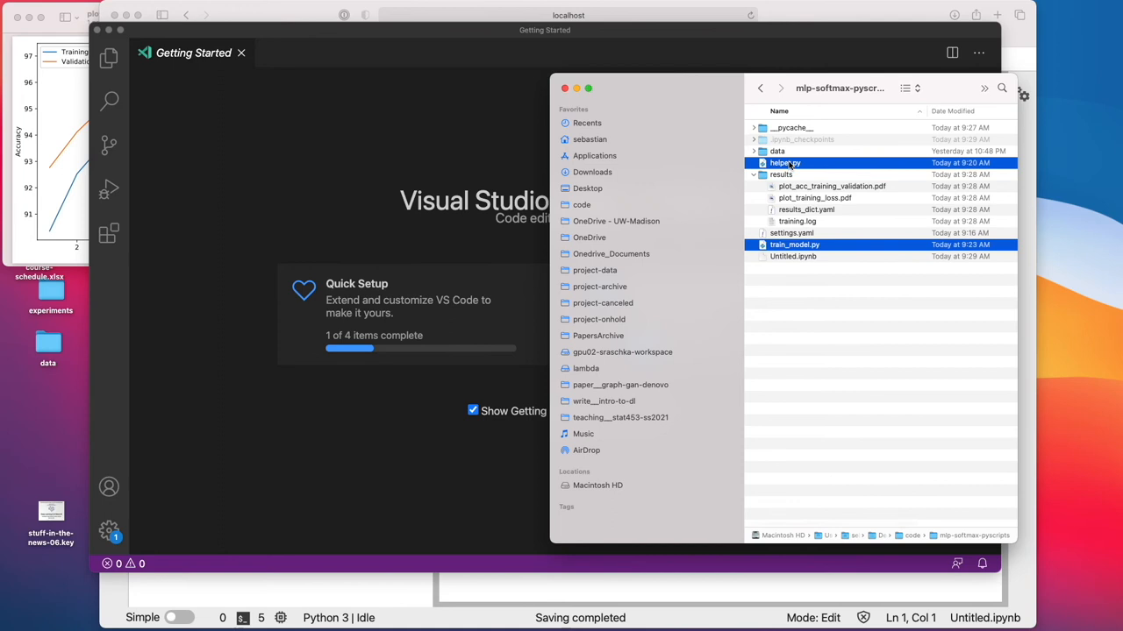
- Open helper.py and train_model.py in the code editor from Finder
{"action": "double_click", "coordinate": [794, 245]}
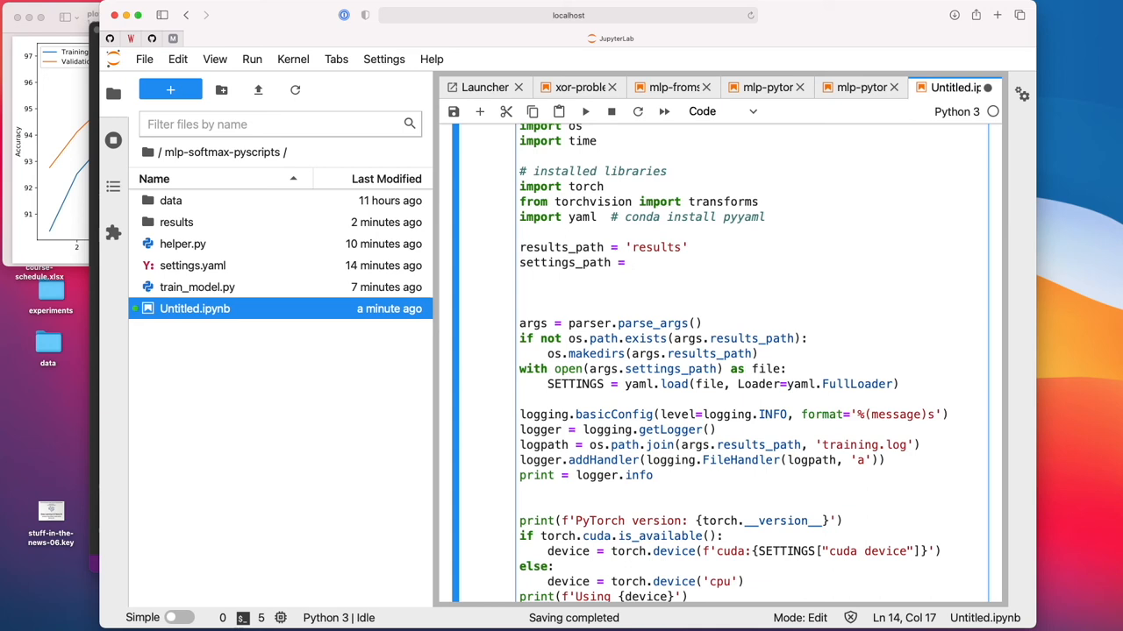
- Set settings_path to 'settings.yaml' in the notebook and scroll through the training output
{"action": "type", "text": "'settings.yaml'"}
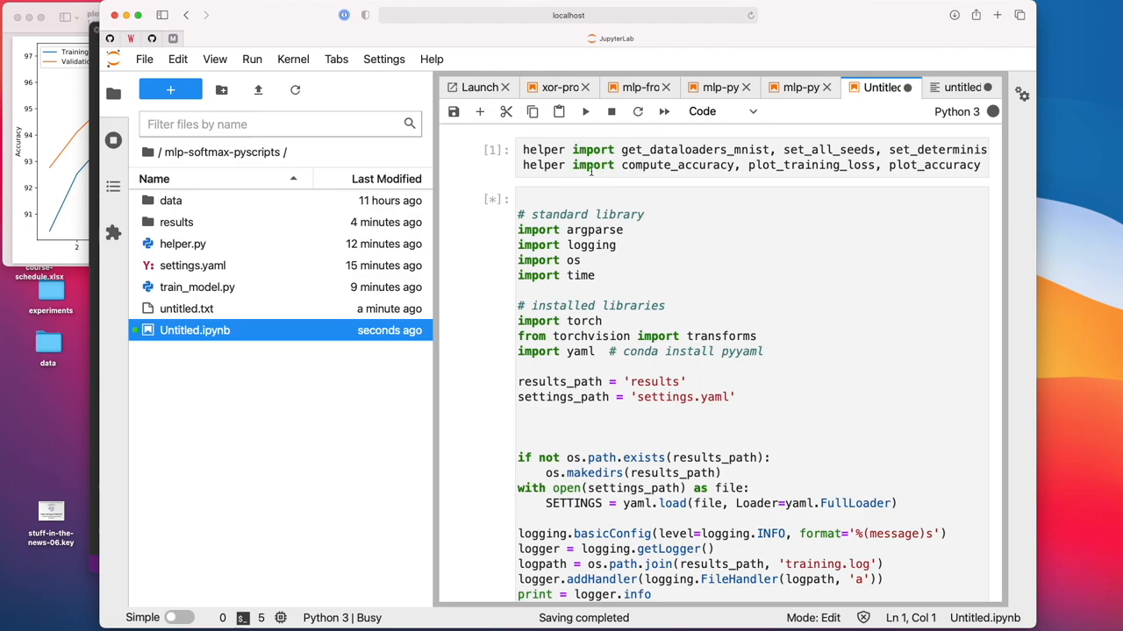
{"action": "scroll", "scroll_direction": "down", "scroll_amount": 3}
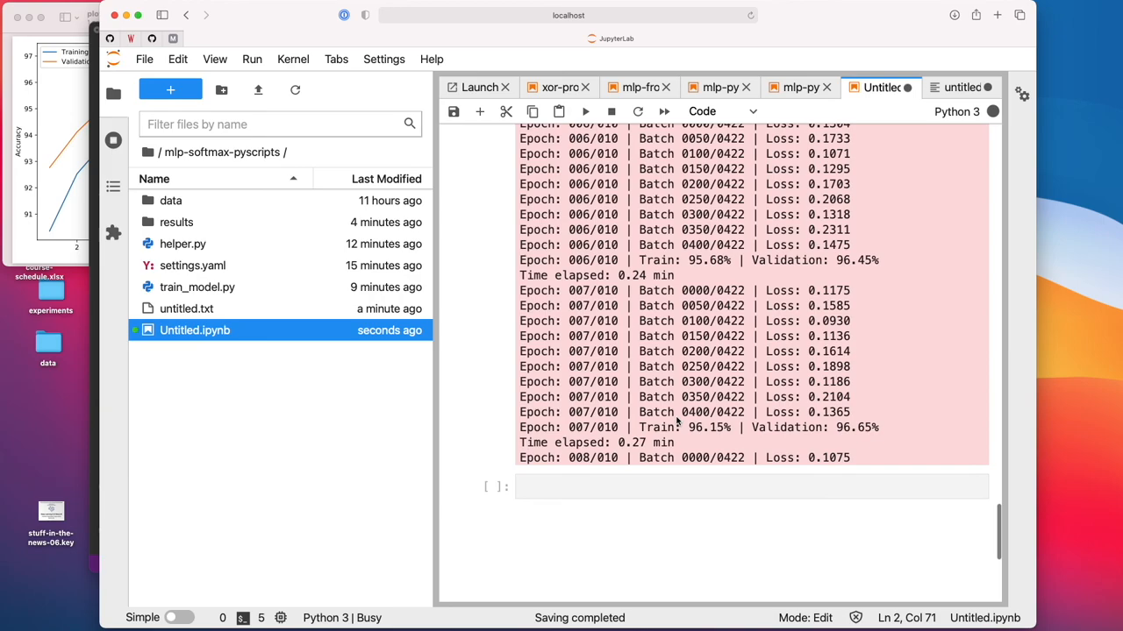